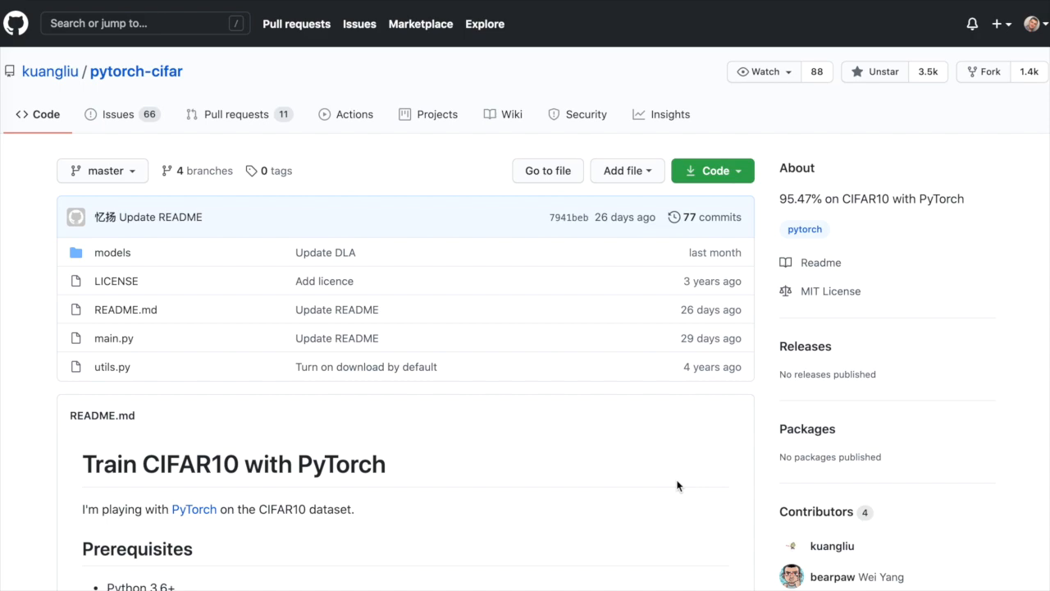
mouse_move(51, 71)
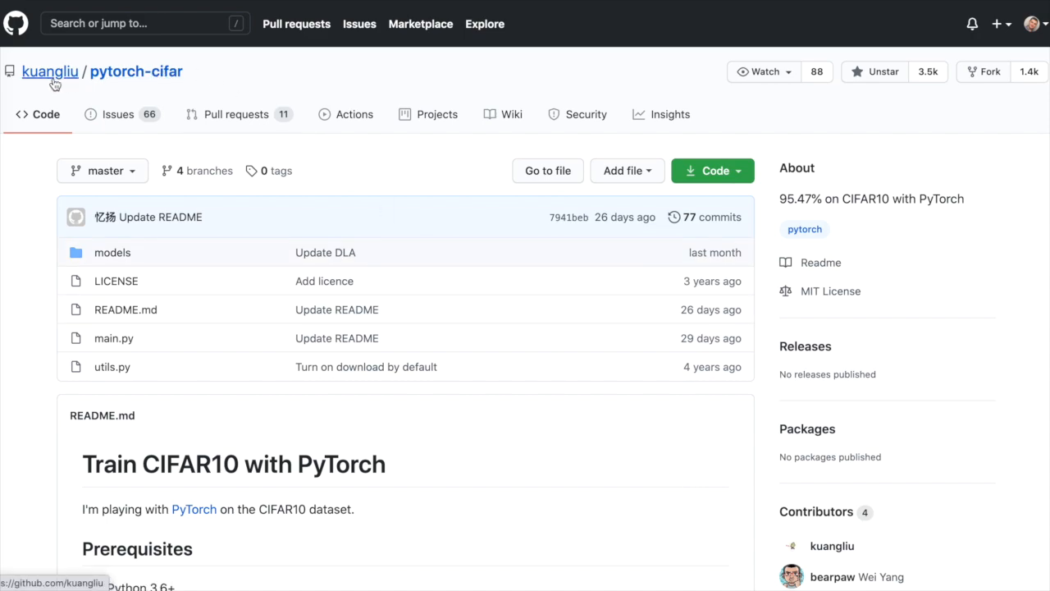
mouse_move(209, 85)
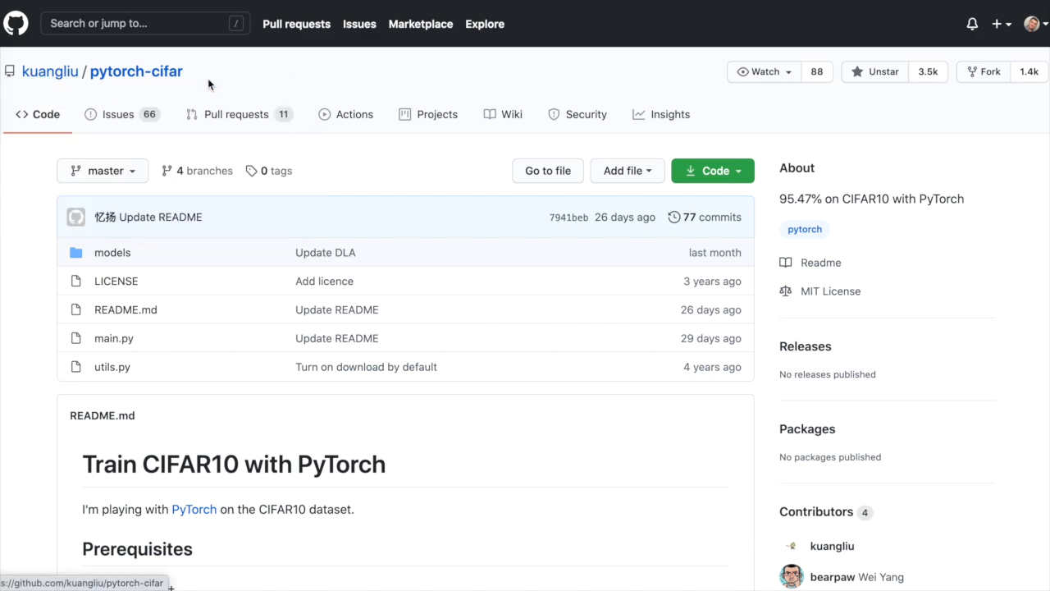
Step: Browse the repository page and open the models folder's resnet.py file
scroll("down", 3)
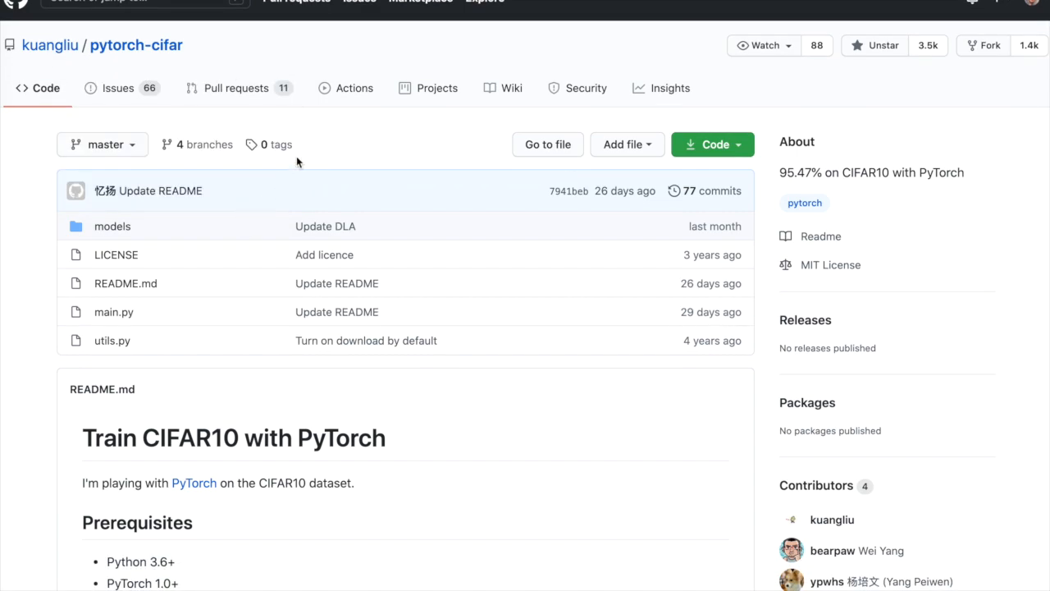
scroll("down", 3)
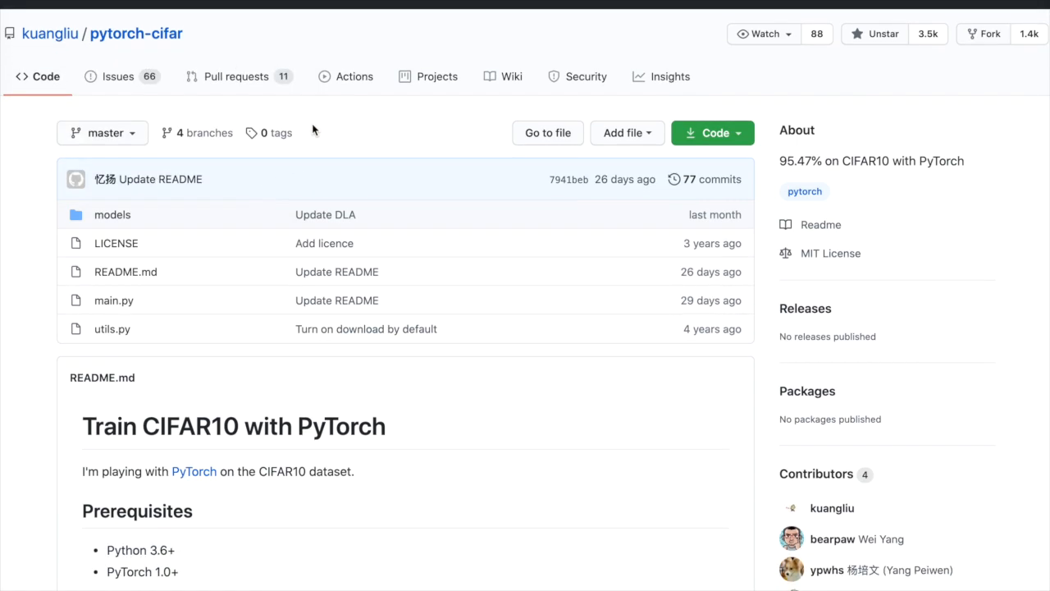
mouse_move(250, 262)
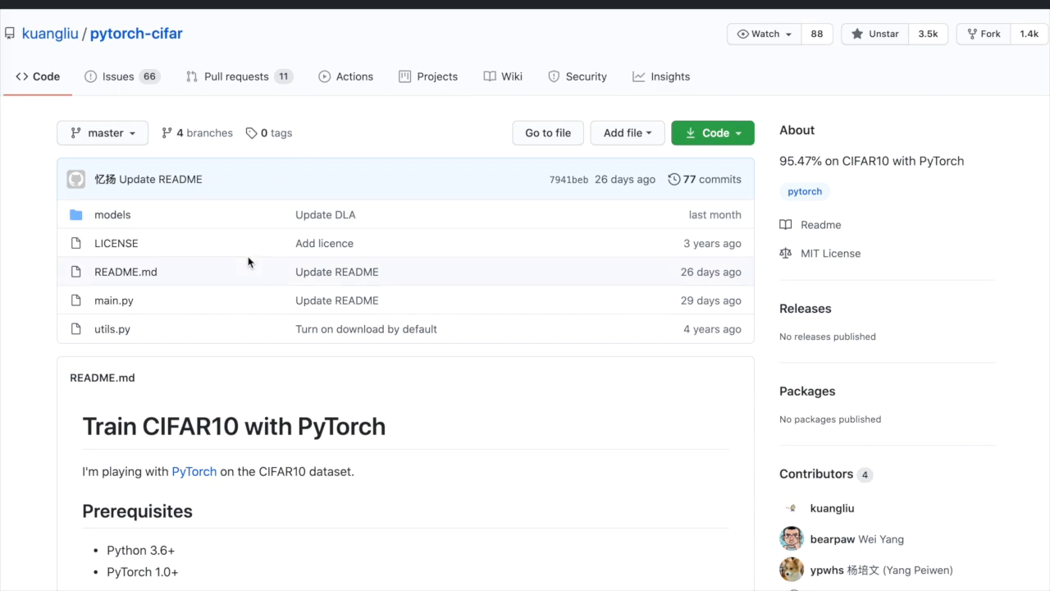
scroll("down", 3)
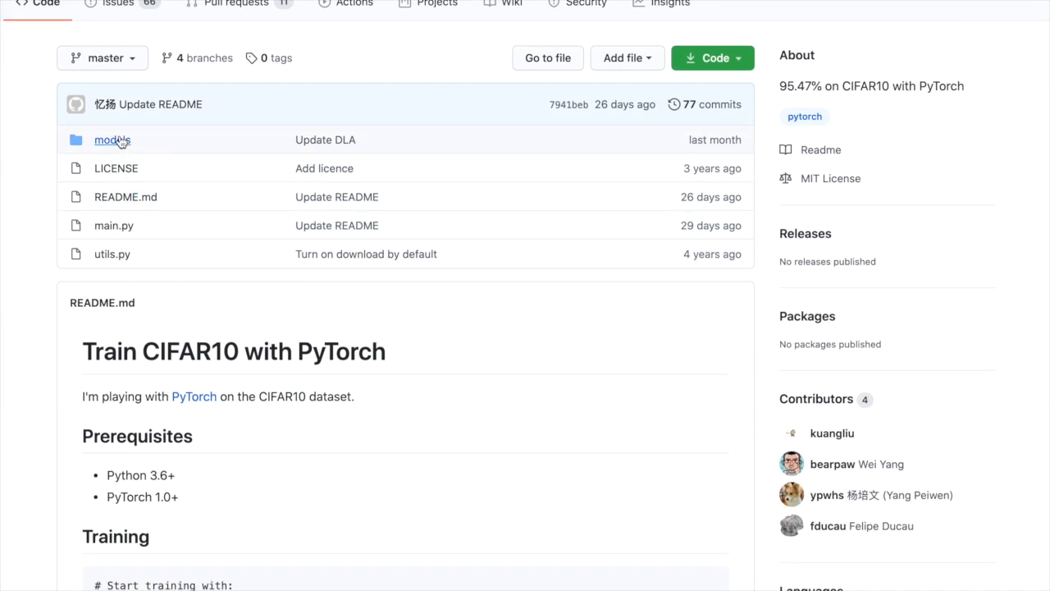
left_click(112, 140)
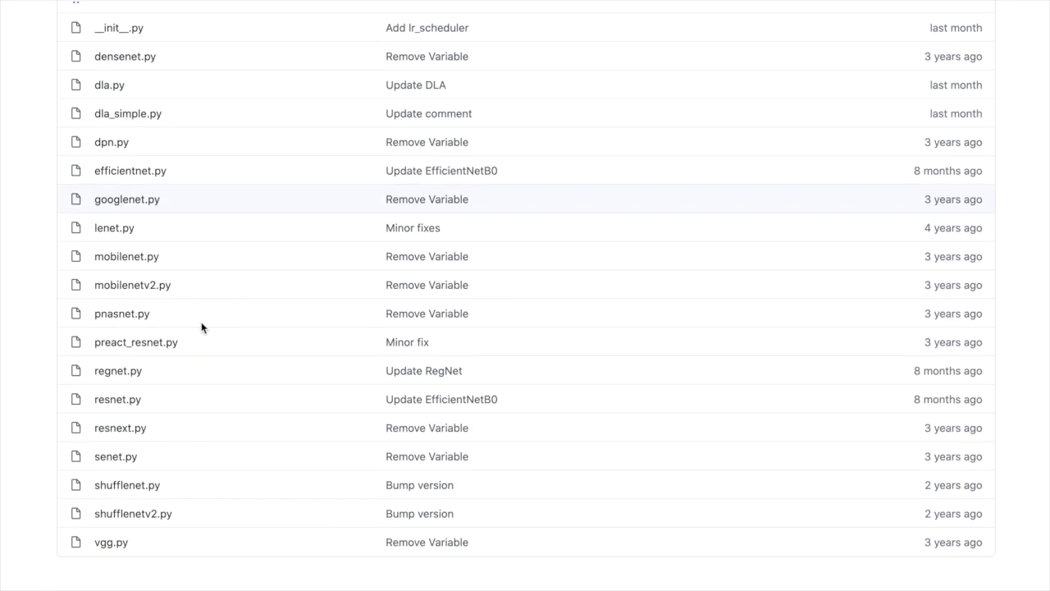
mouse_move(118, 399)
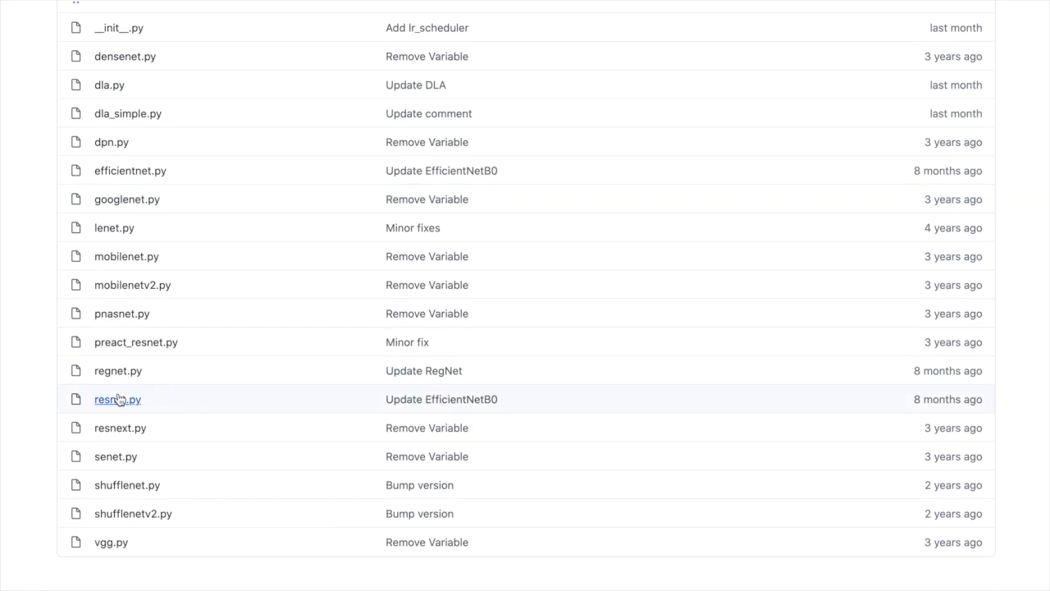
mouse_move(118, 400)
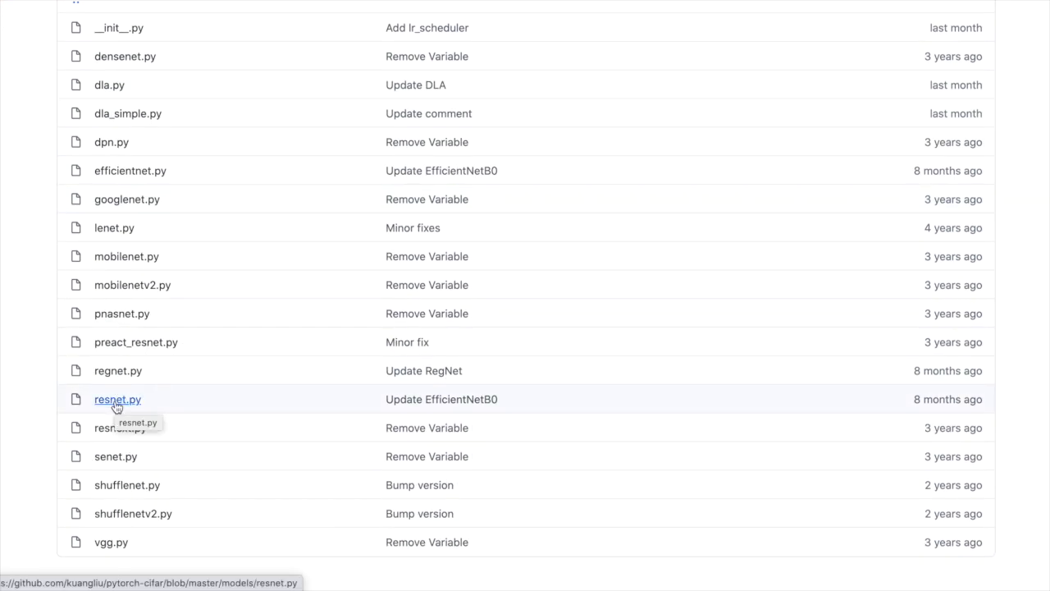
left_click(117, 399)
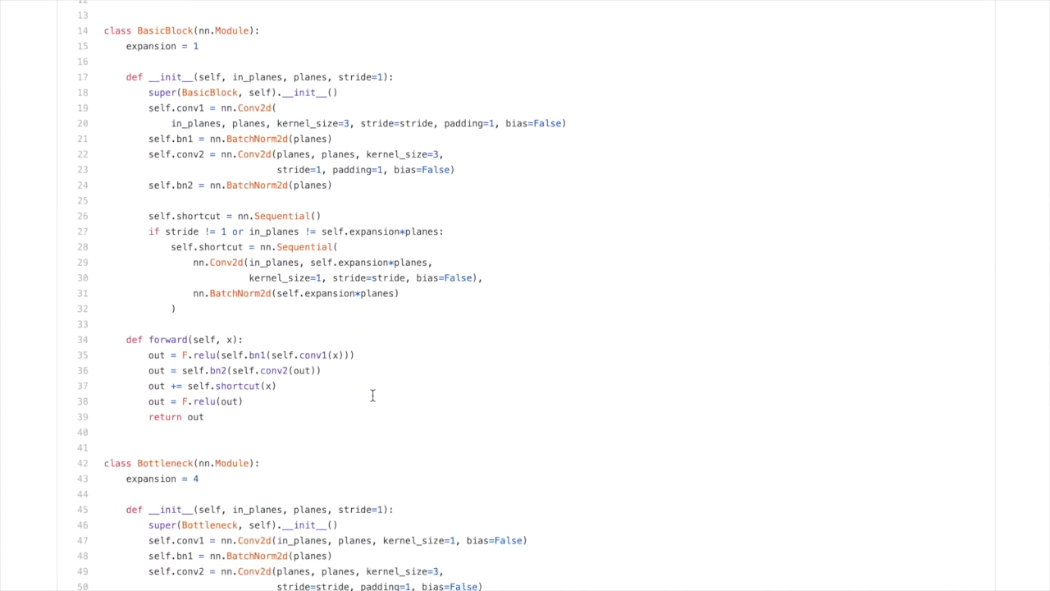
Step: Scroll through resnet.py to read the ResNet model source code
scroll("down", 3)
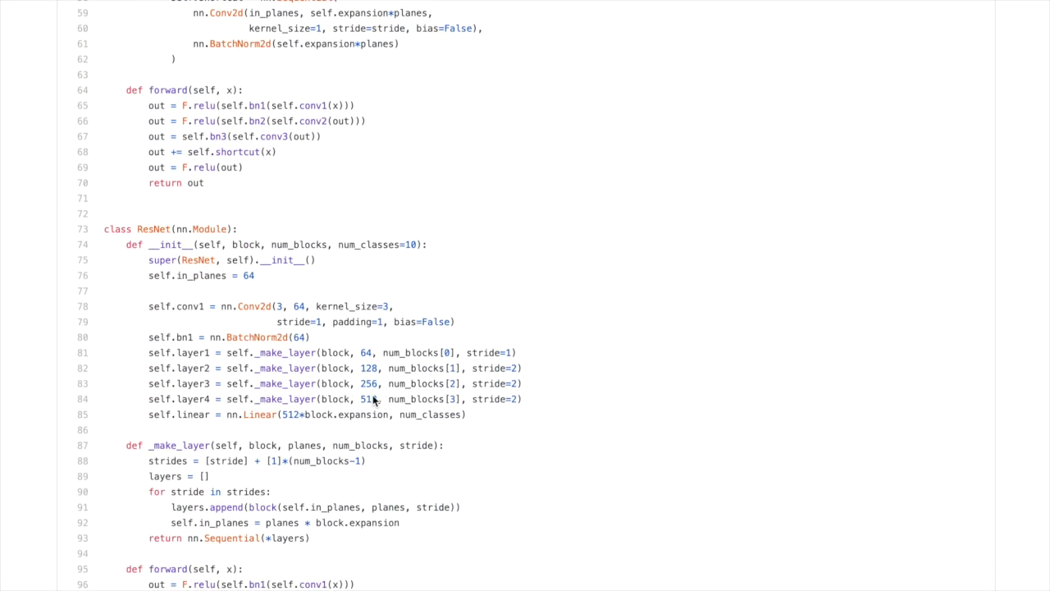
scroll("down", 3)
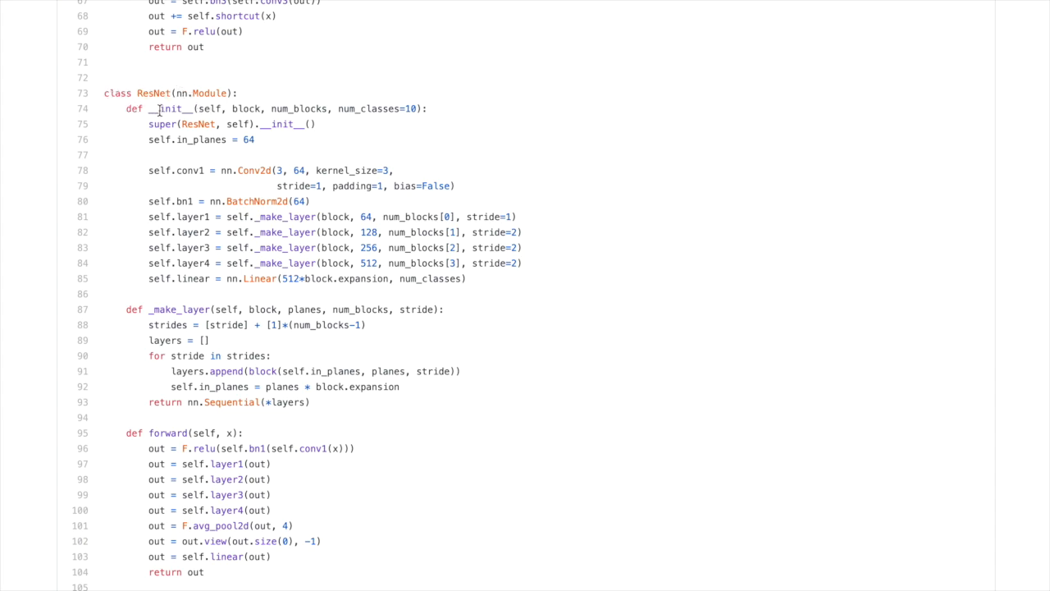
scroll("down", 3)
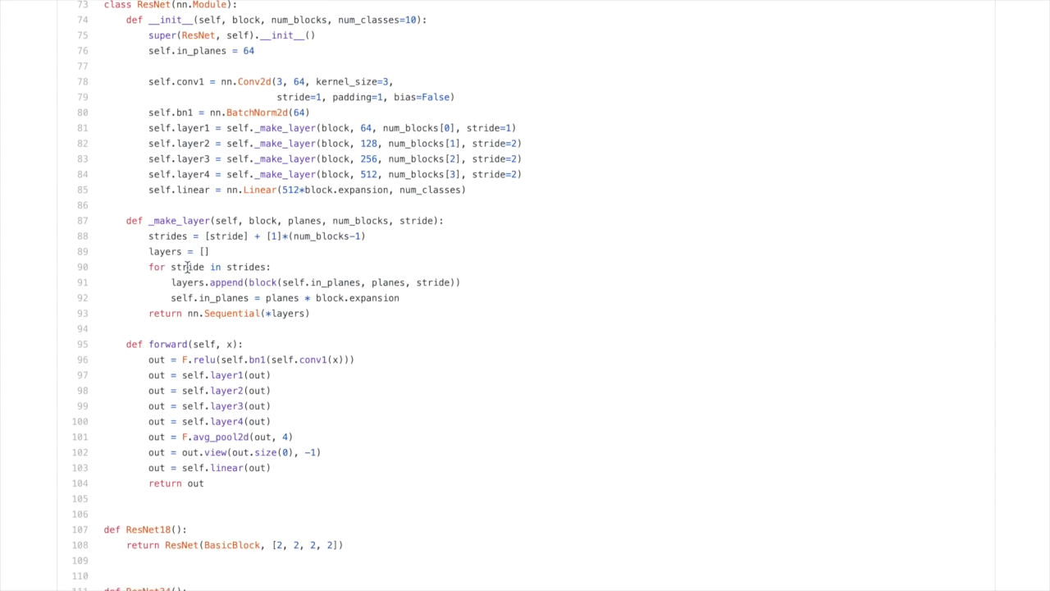
scroll("down", 3)
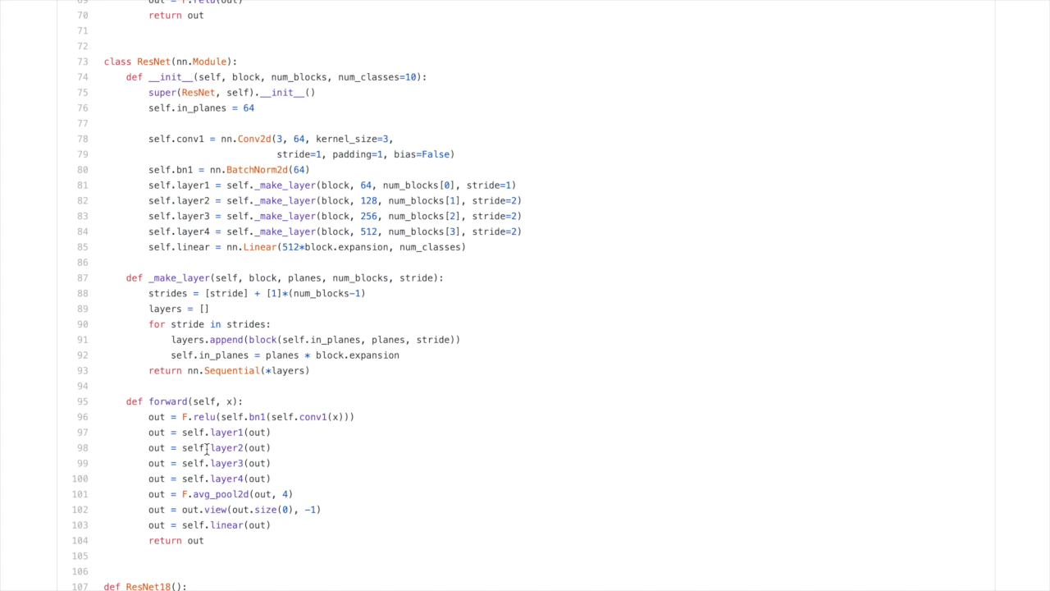
mouse_move(201, 559)
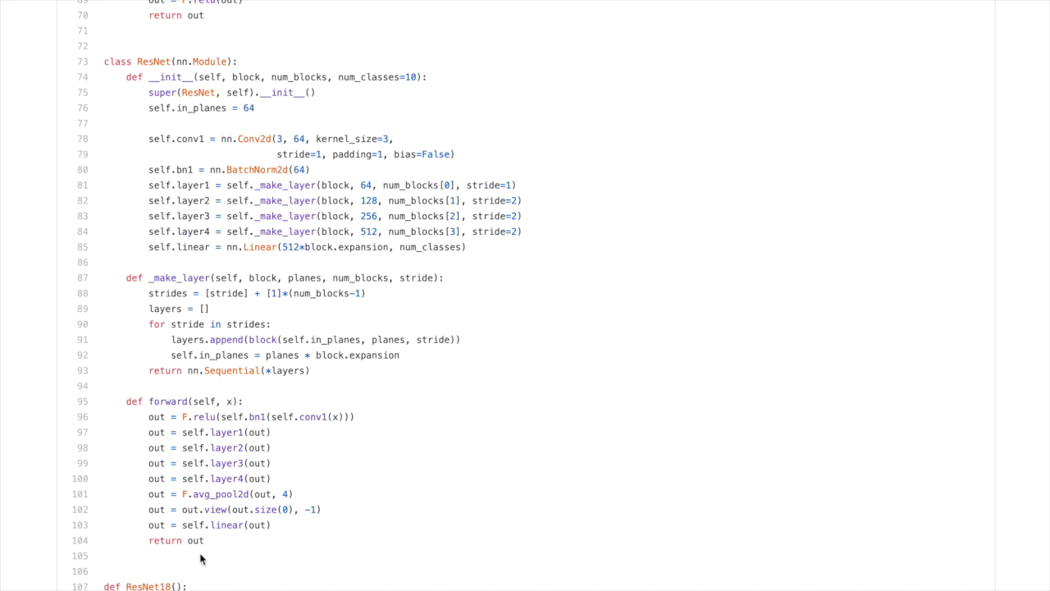
mouse_move(167, 535)
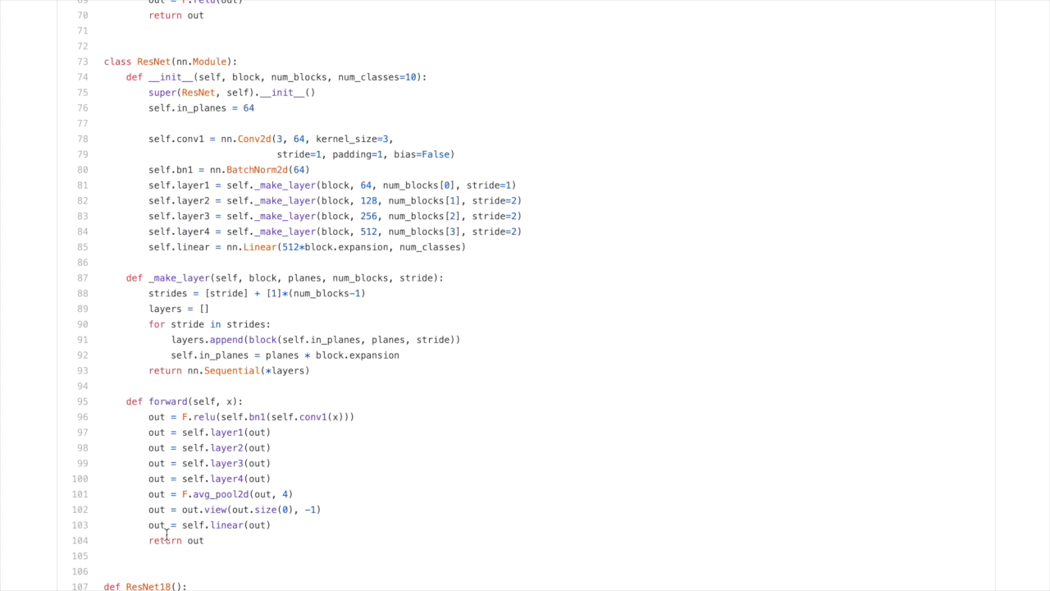
scroll("down", 3)
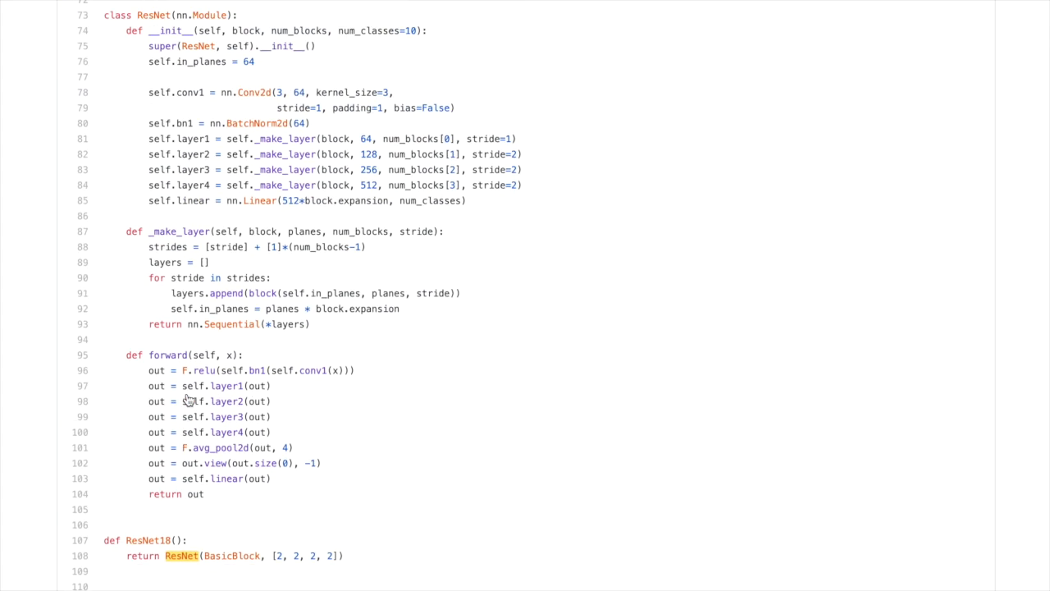
scroll("down", 3)
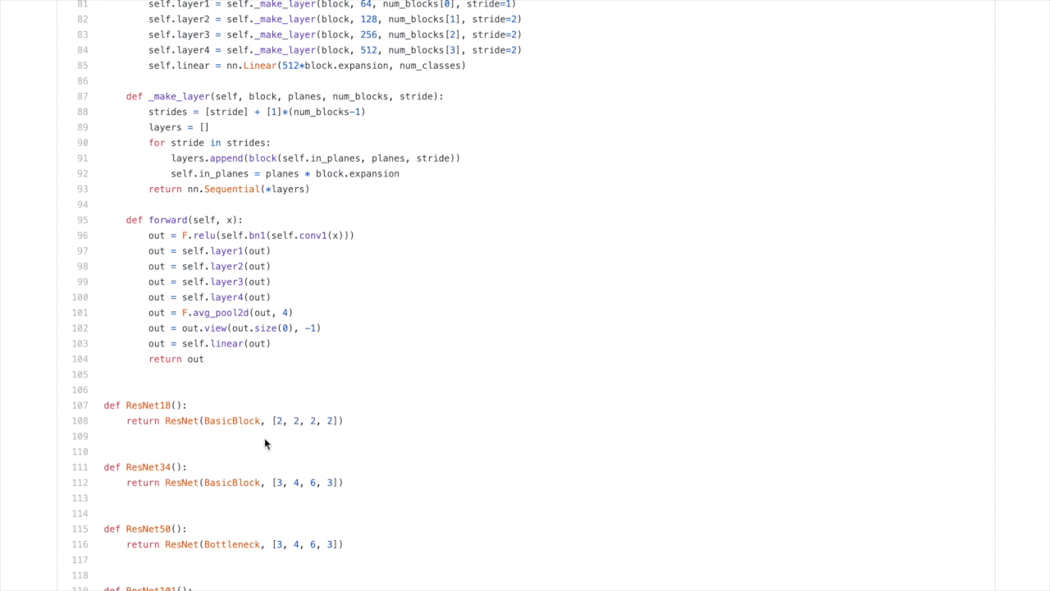
scroll("up", 3)
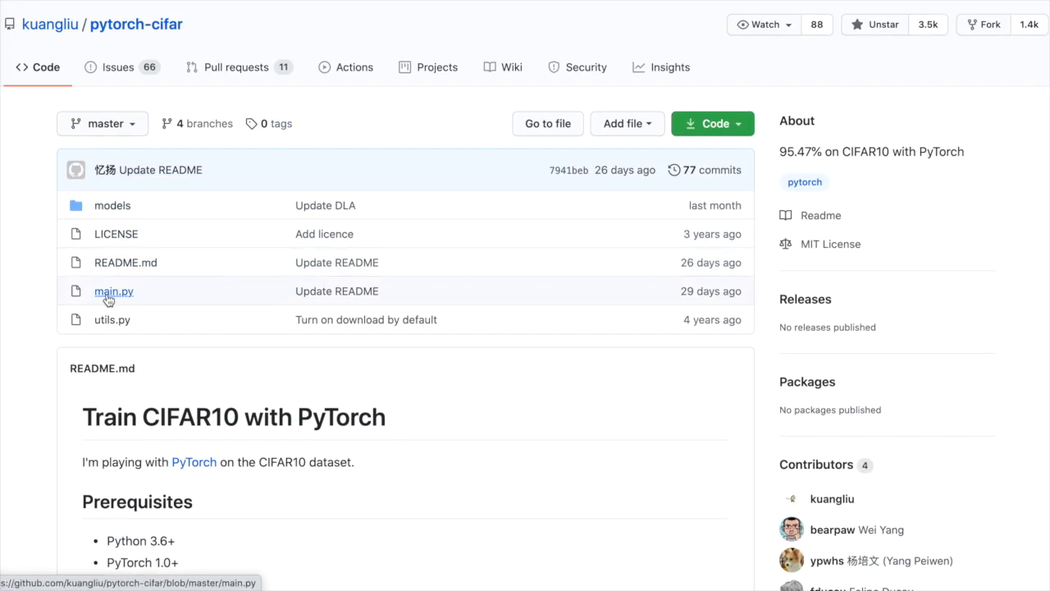
Step: Open main.py and read its data loaders, model choices and train/test functions
left_click(113, 291)
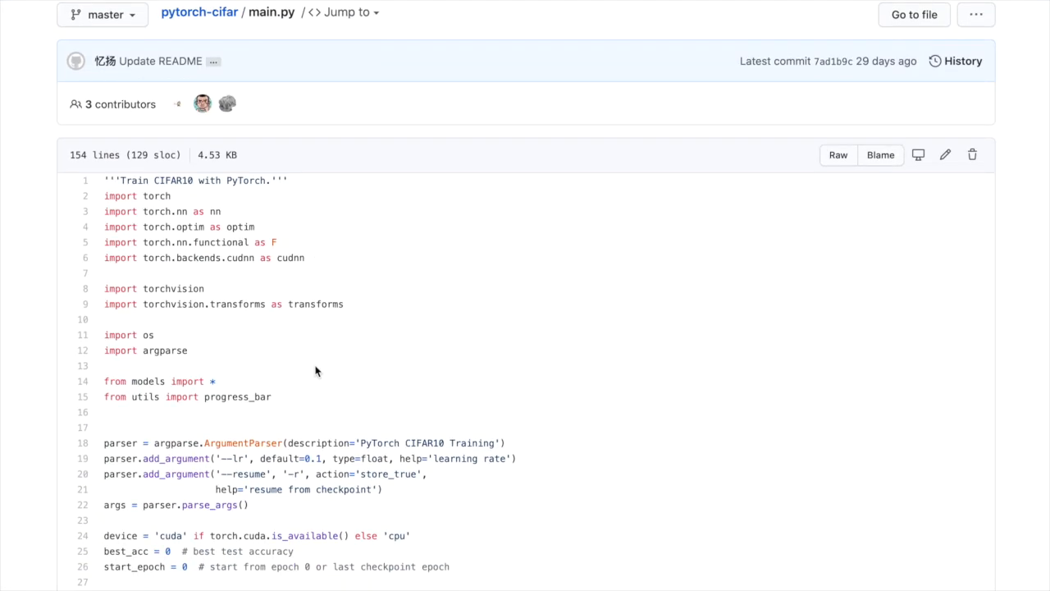
mouse_move(251, 203)
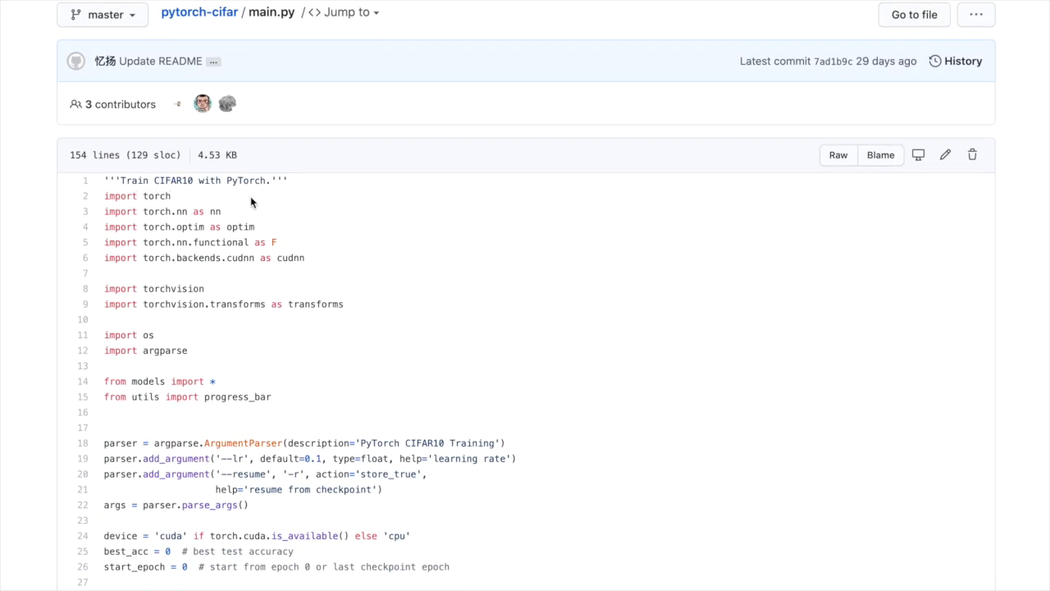
scroll("down", 3)
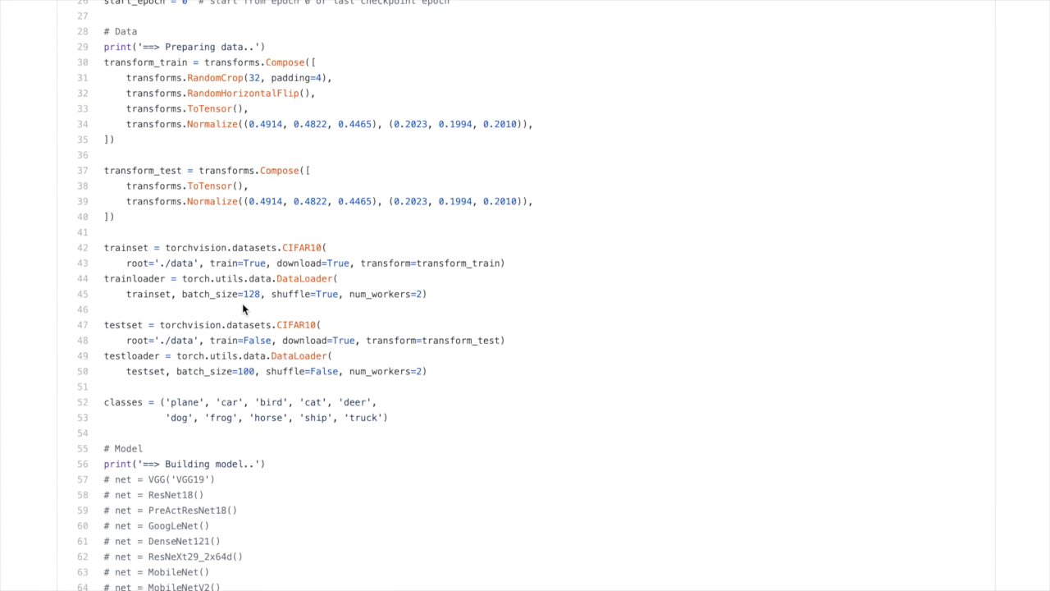
scroll("down", 3)
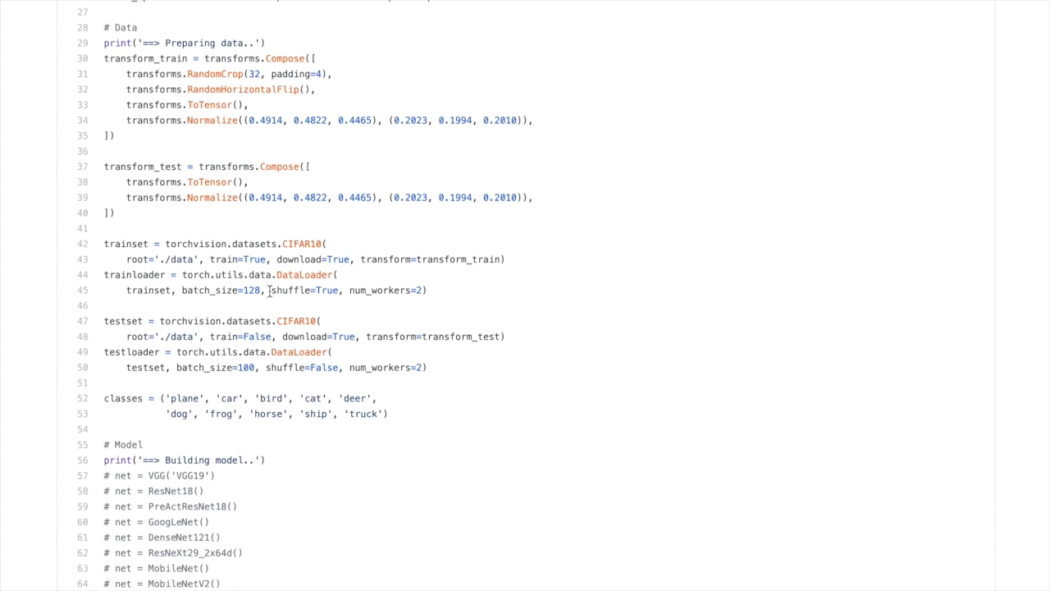
scroll("down", 3)
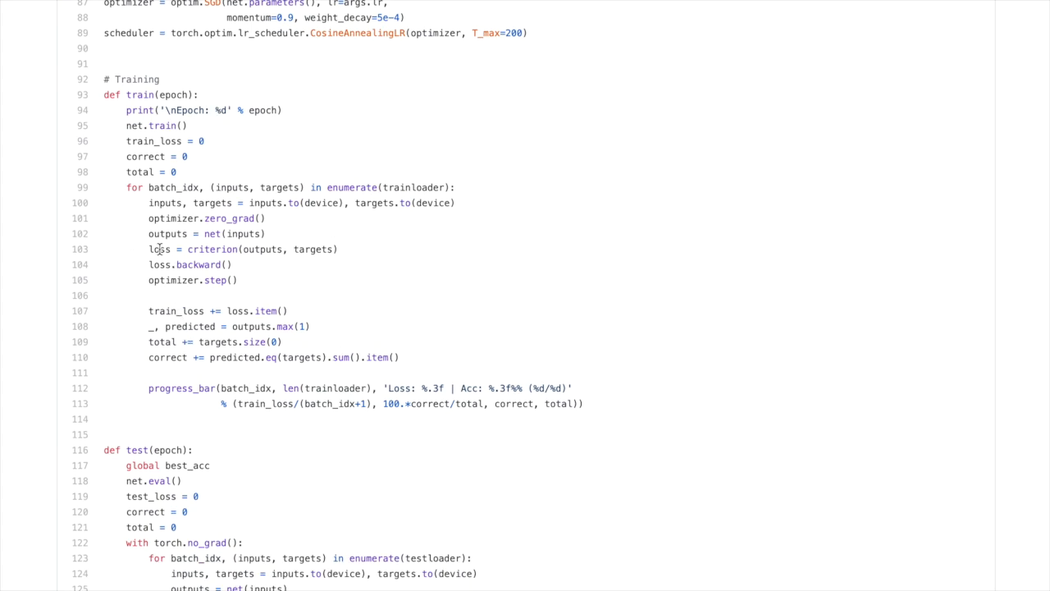
mouse_move(187, 321)
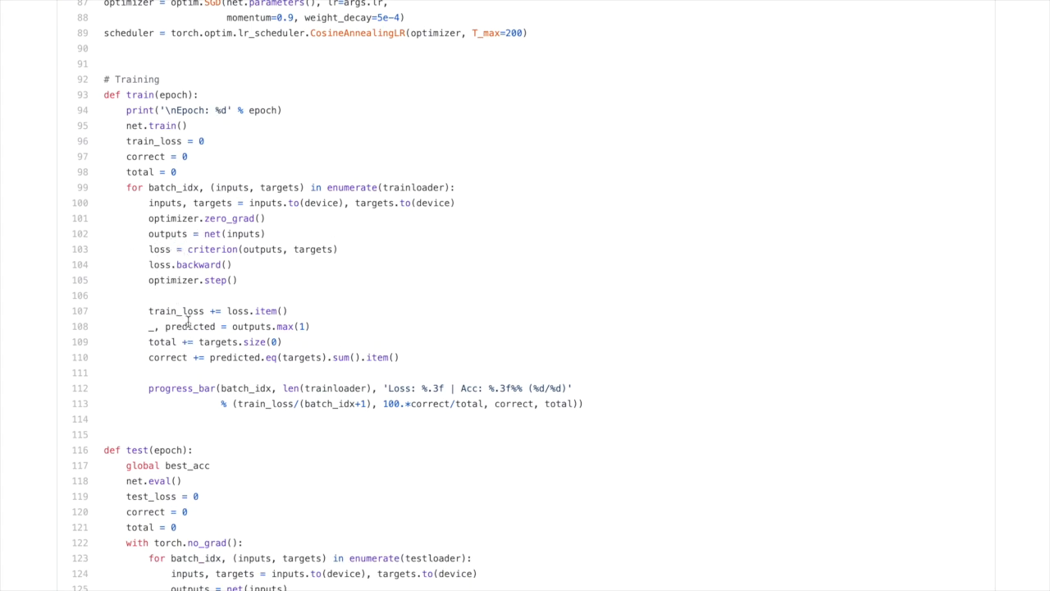
scroll("up", 3)
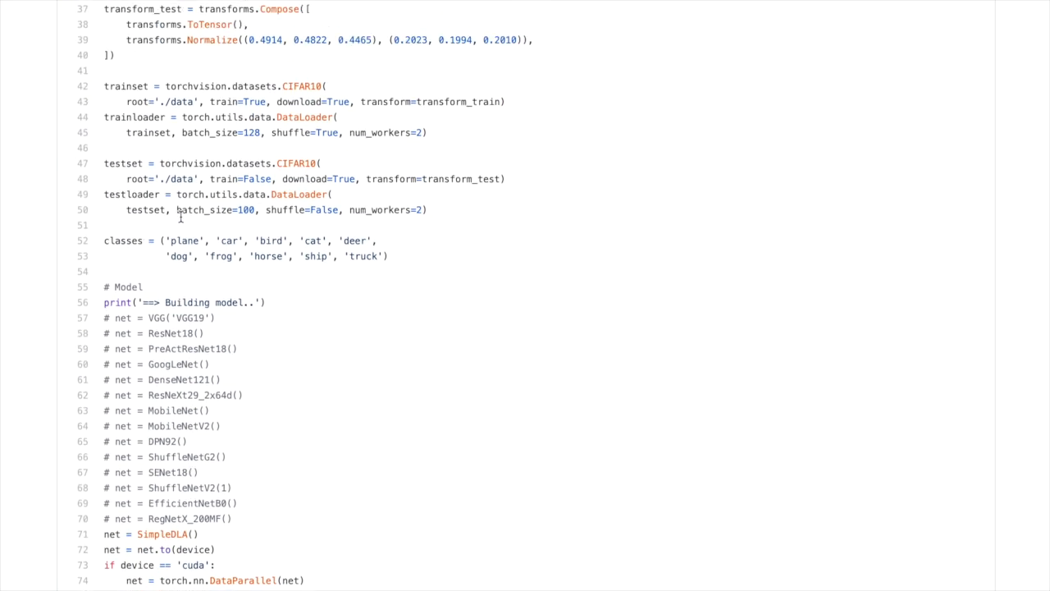
scroll("down", 3)
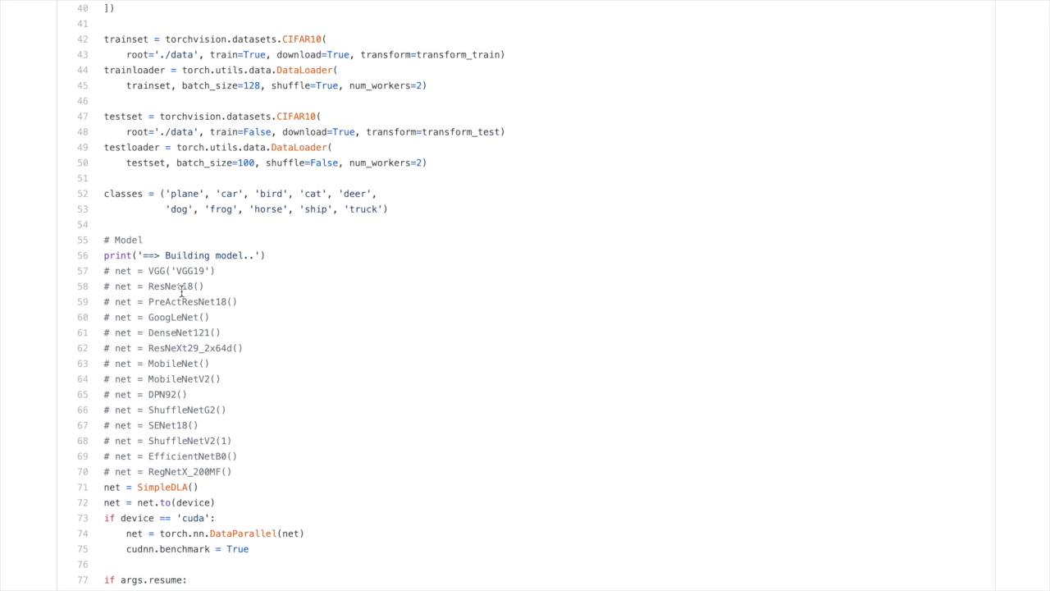
mouse_move(243, 297)
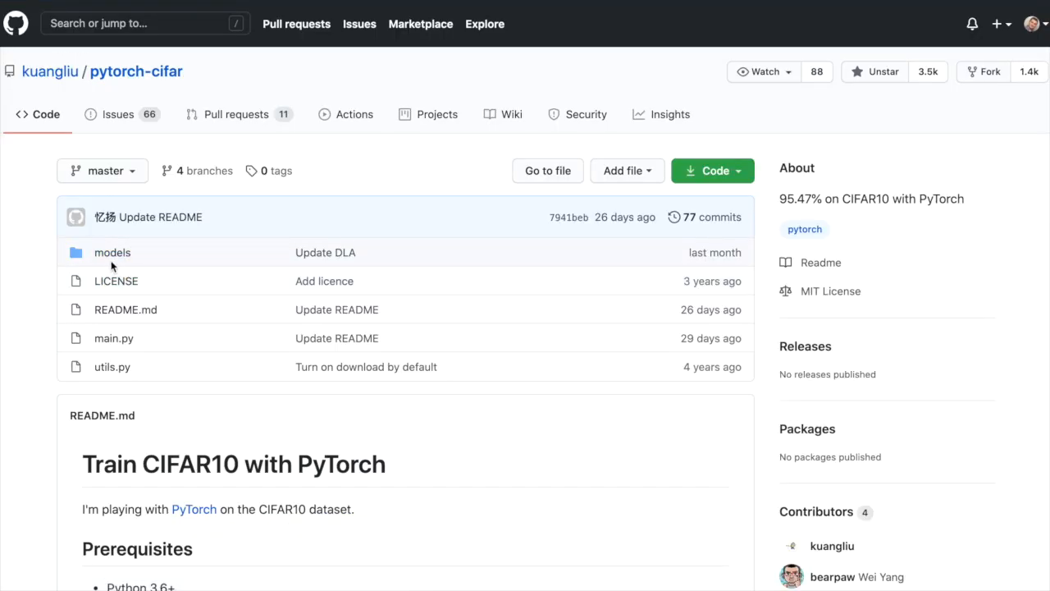
scroll("down", 3)
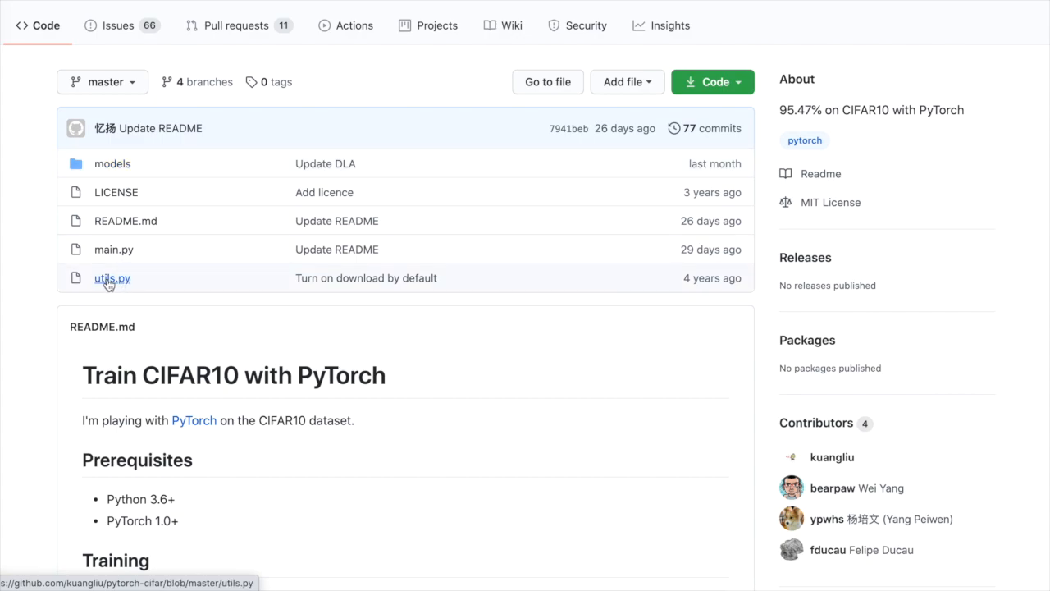
mouse_move(129, 287)
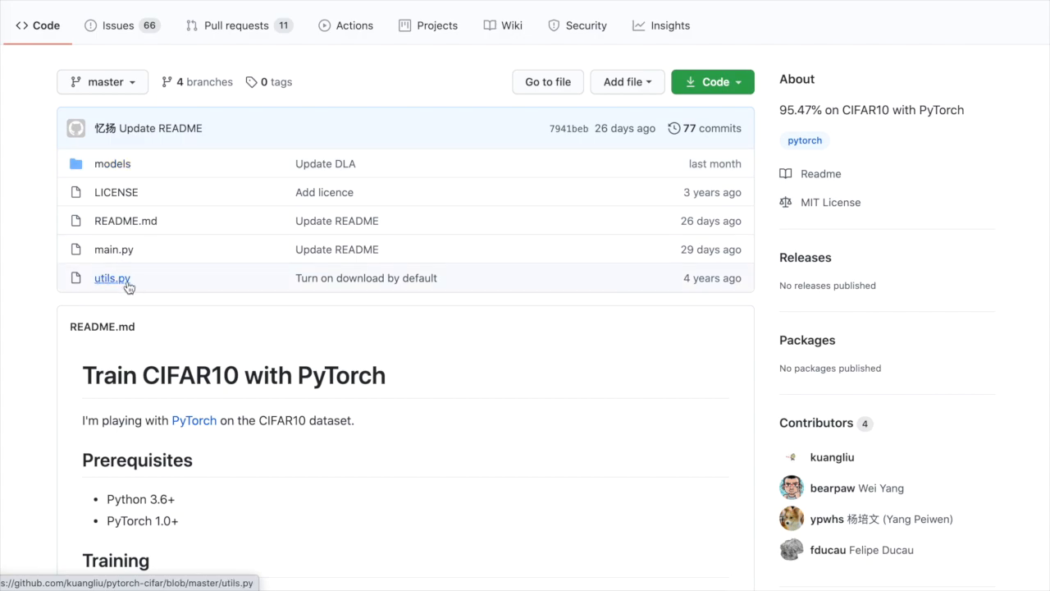
mouse_move(113, 286)
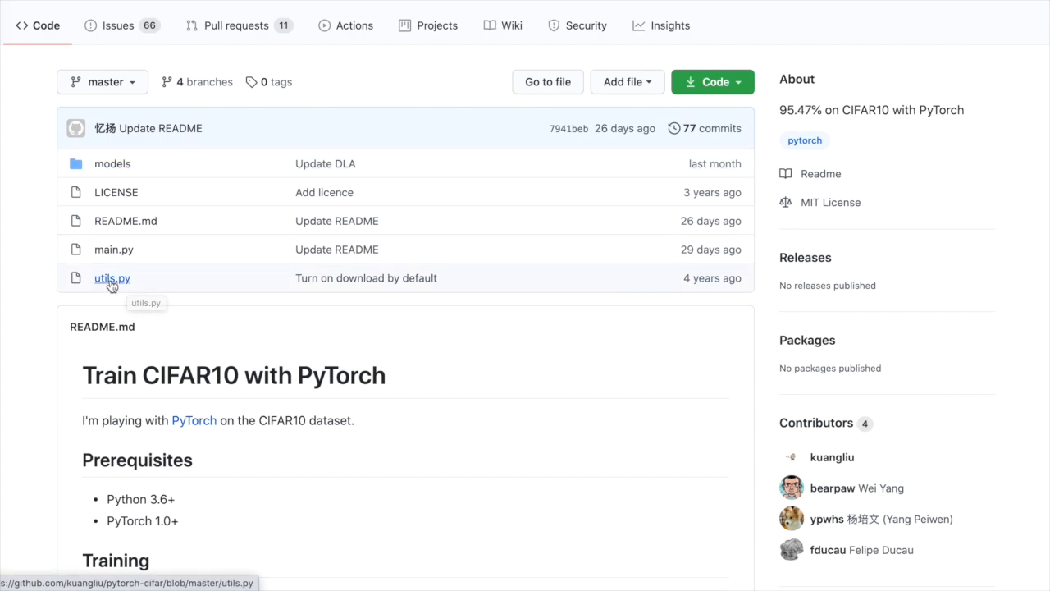
left_click(112, 277)
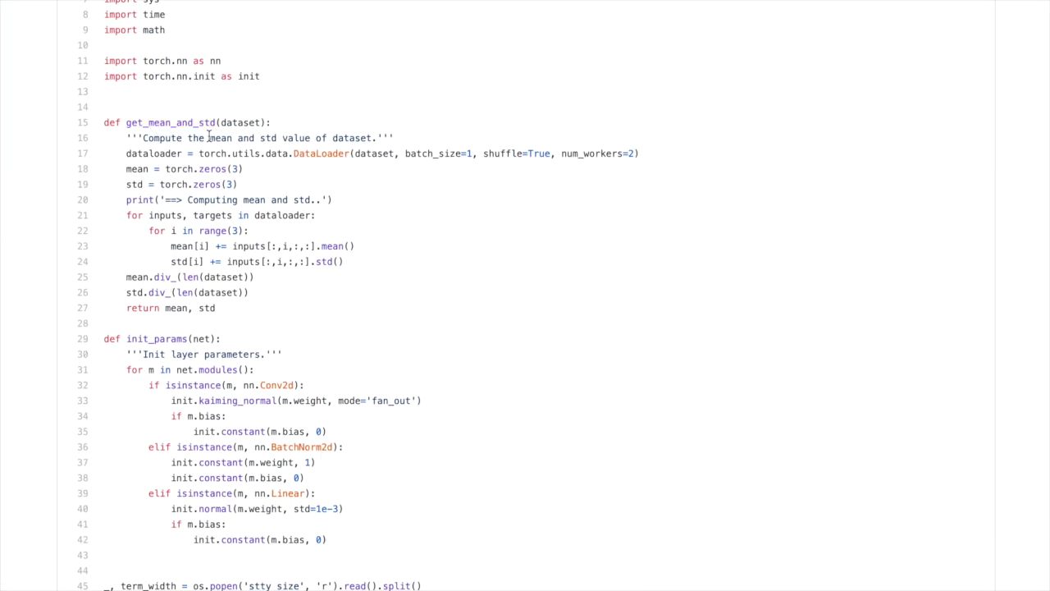
mouse_move(420, 215)
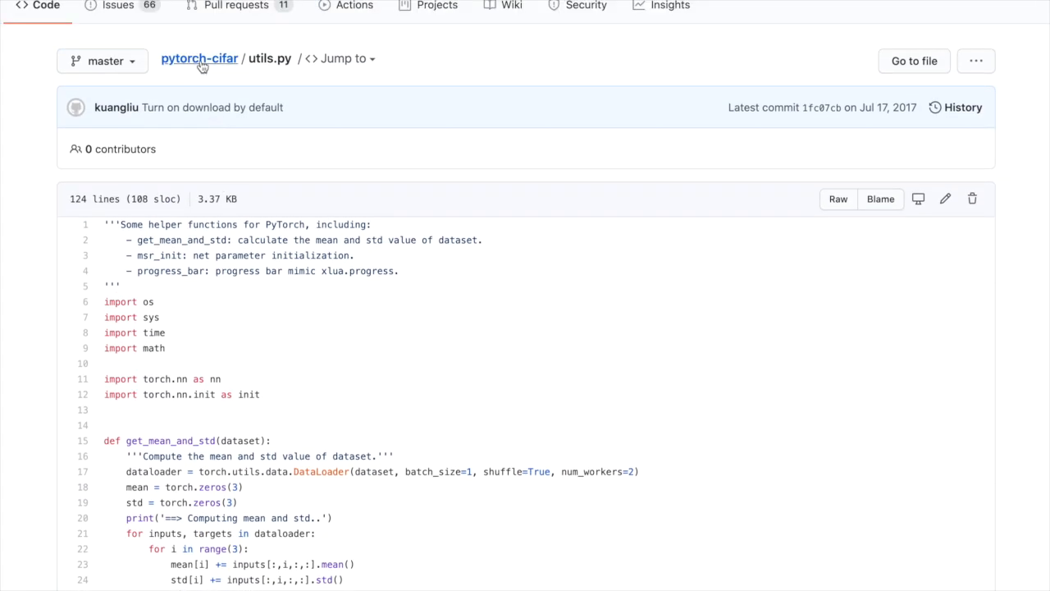
left_click(199, 58)
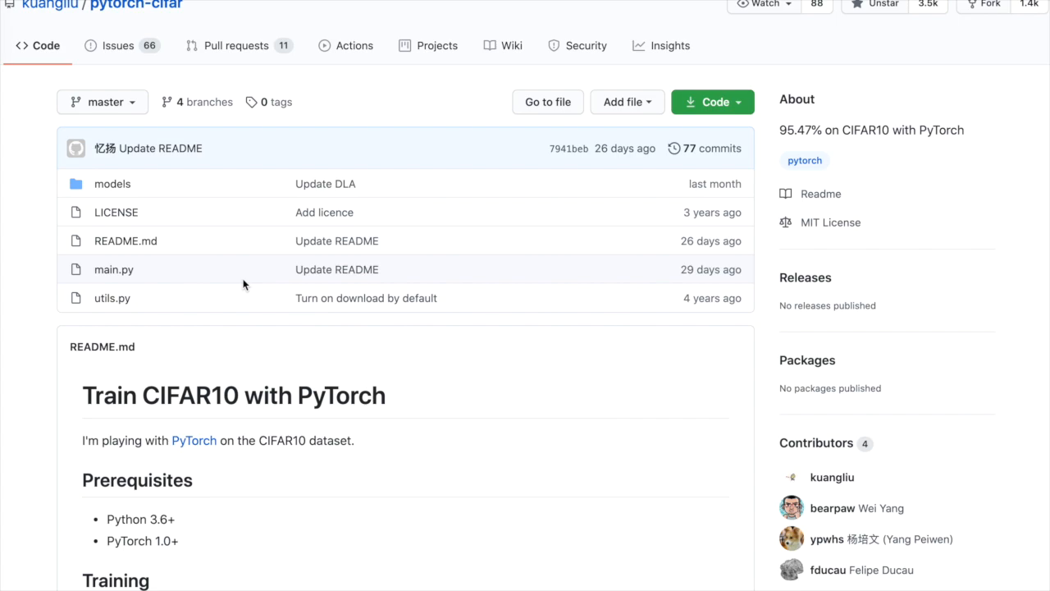
mouse_move(127, 196)
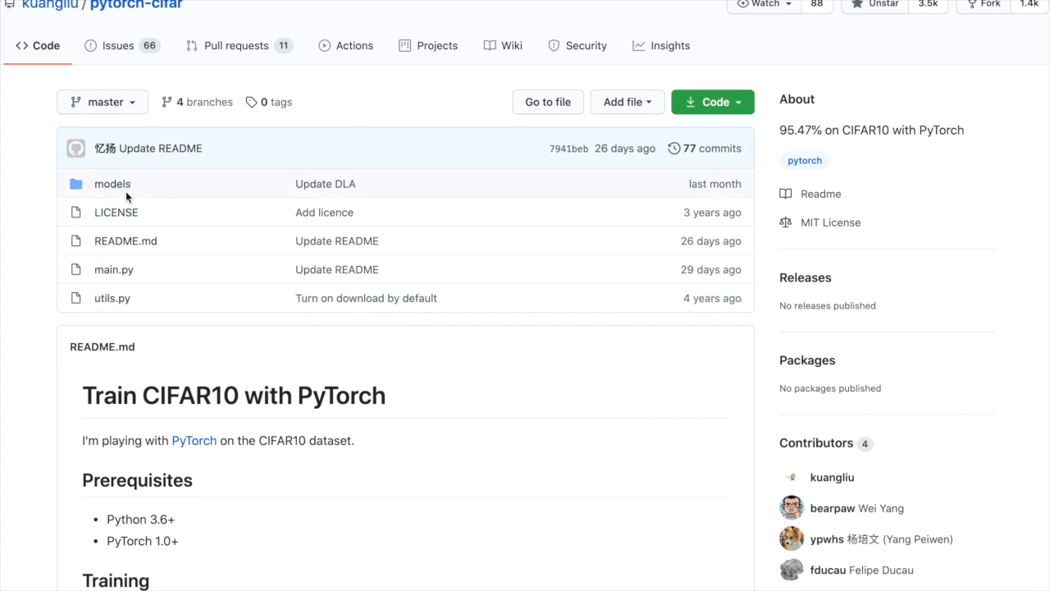
mouse_move(112, 184)
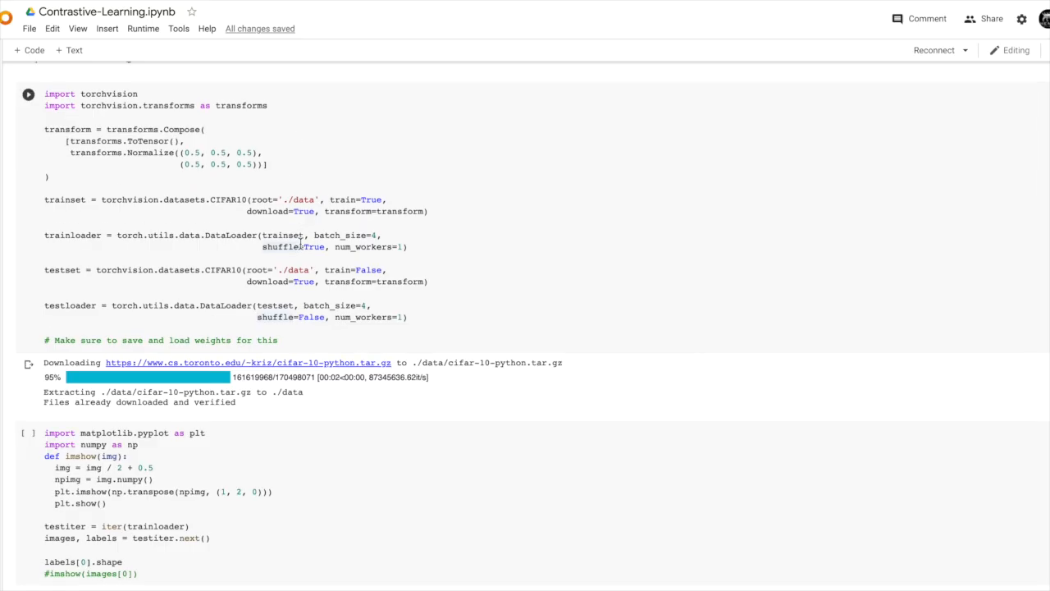
Step: Scroll past the data cell and collapse sections so only Imports, Data, Model, Train Loop, Evaluation headings show
scroll("down", 3)
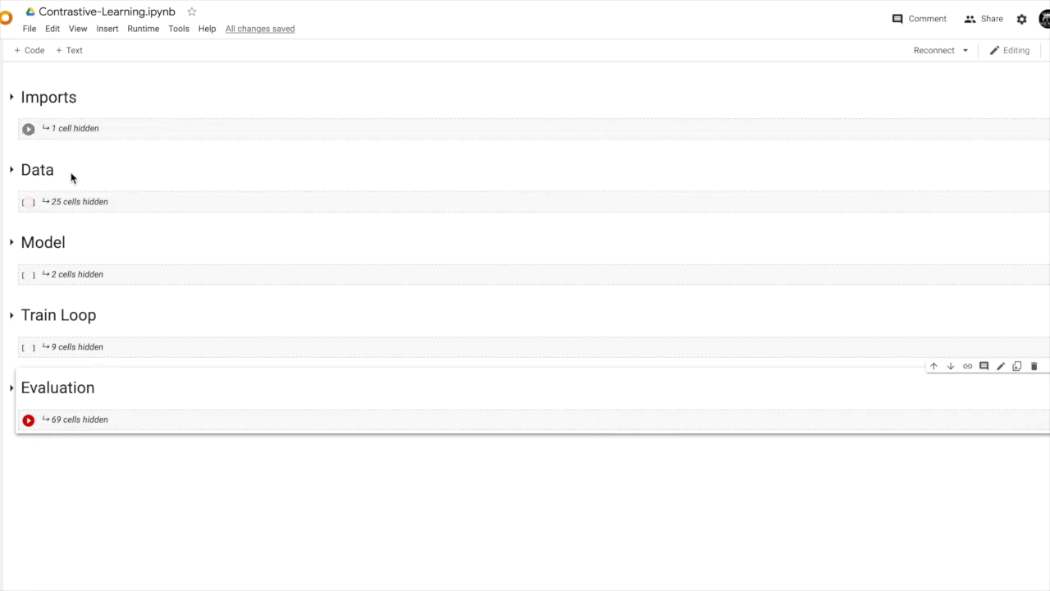
mouse_move(81, 220)
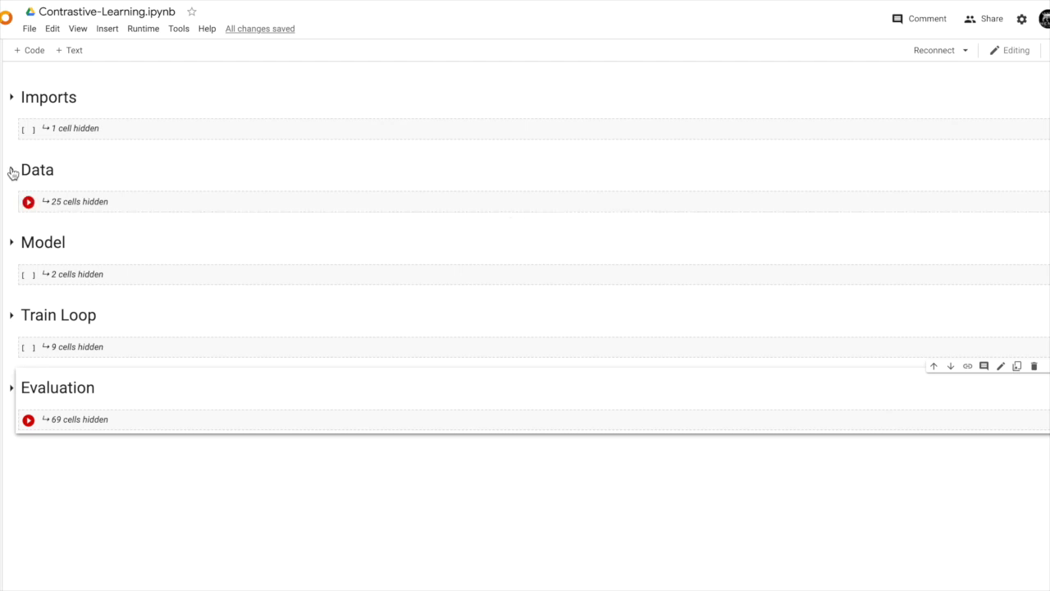
left_click(11, 170)
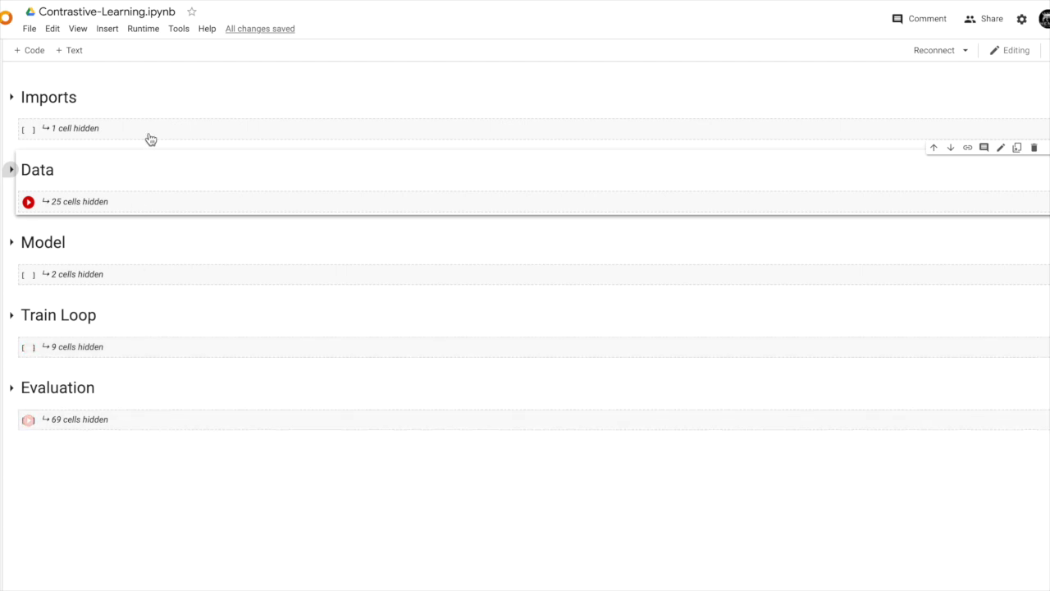
mouse_move(196, 365)
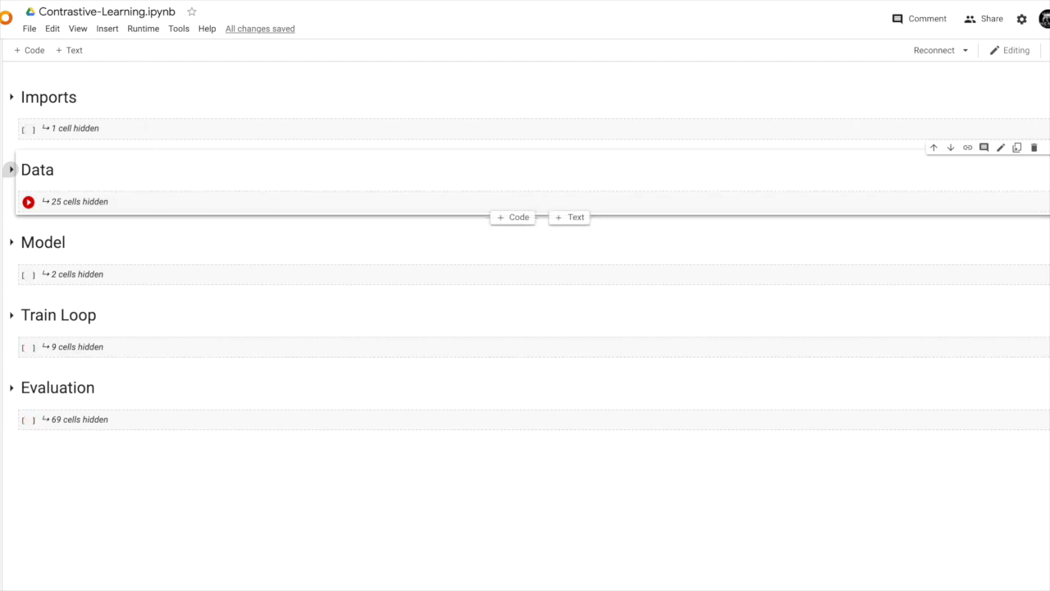
mouse_move(189, 183)
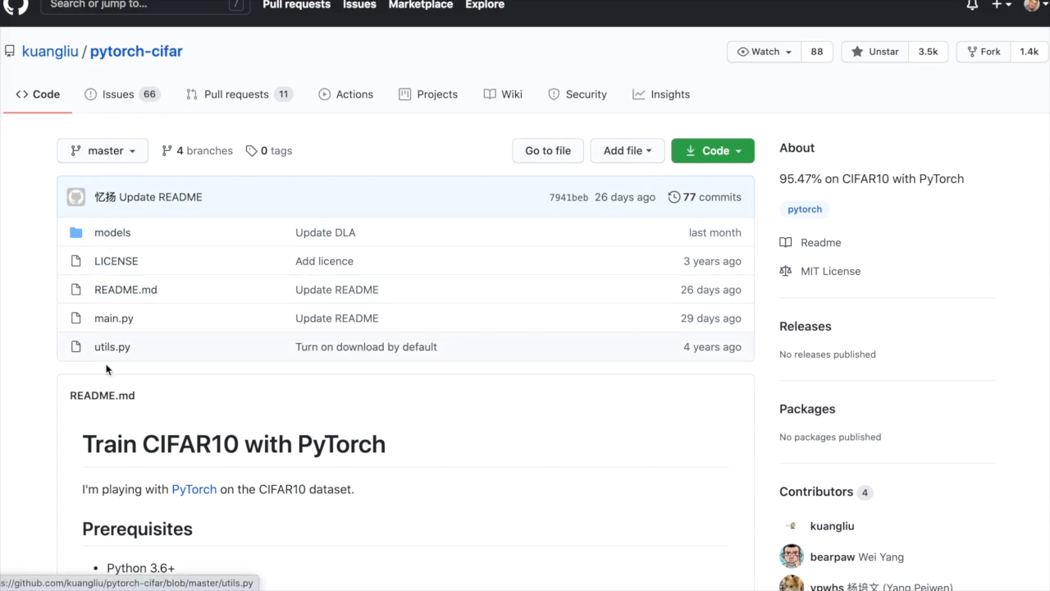
mouse_move(158, 388)
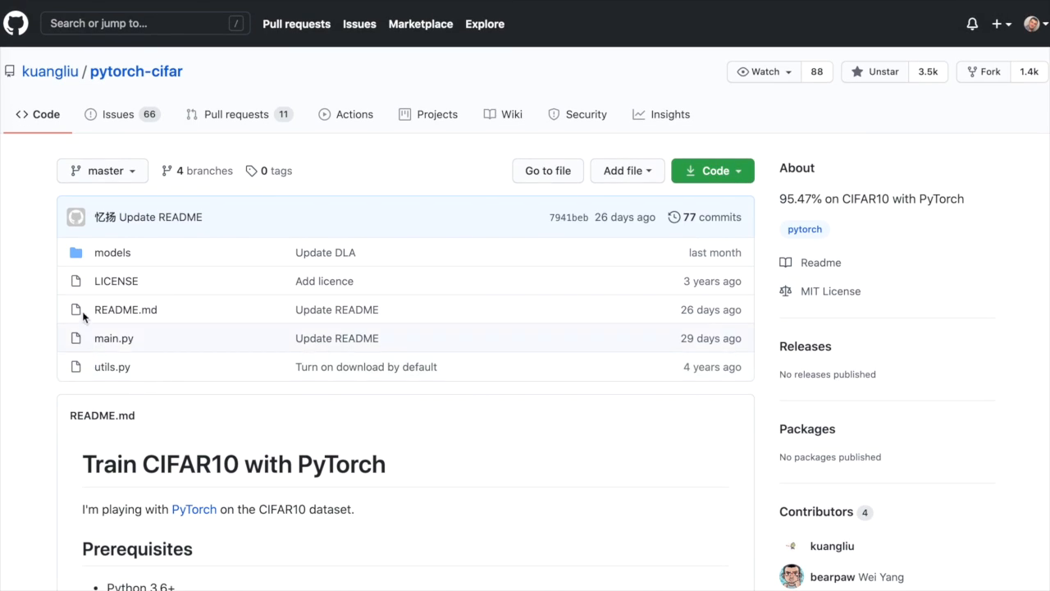
mouse_move(158, 252)
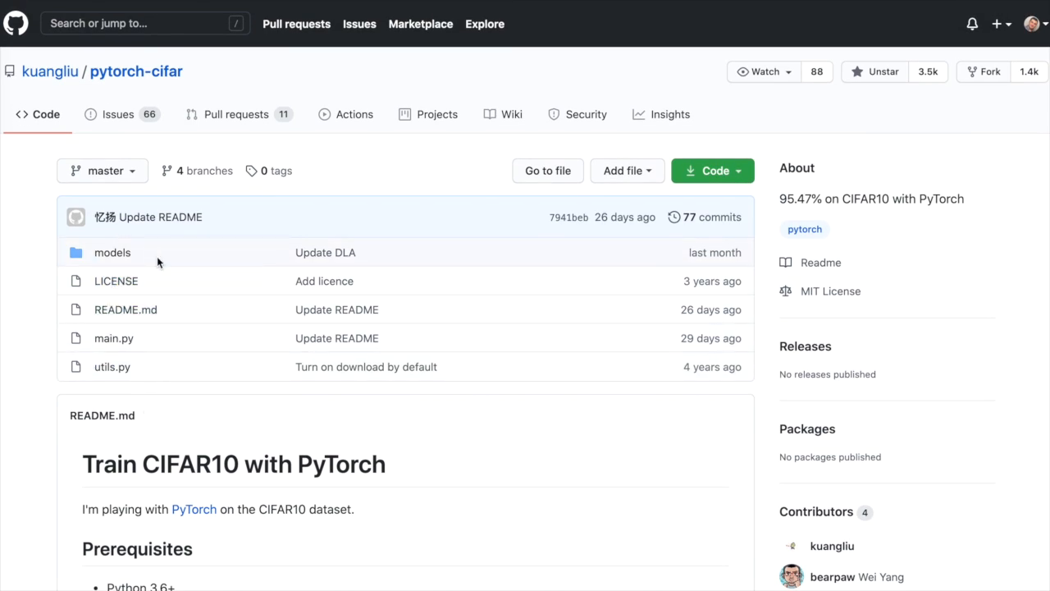
mouse_move(113, 355)
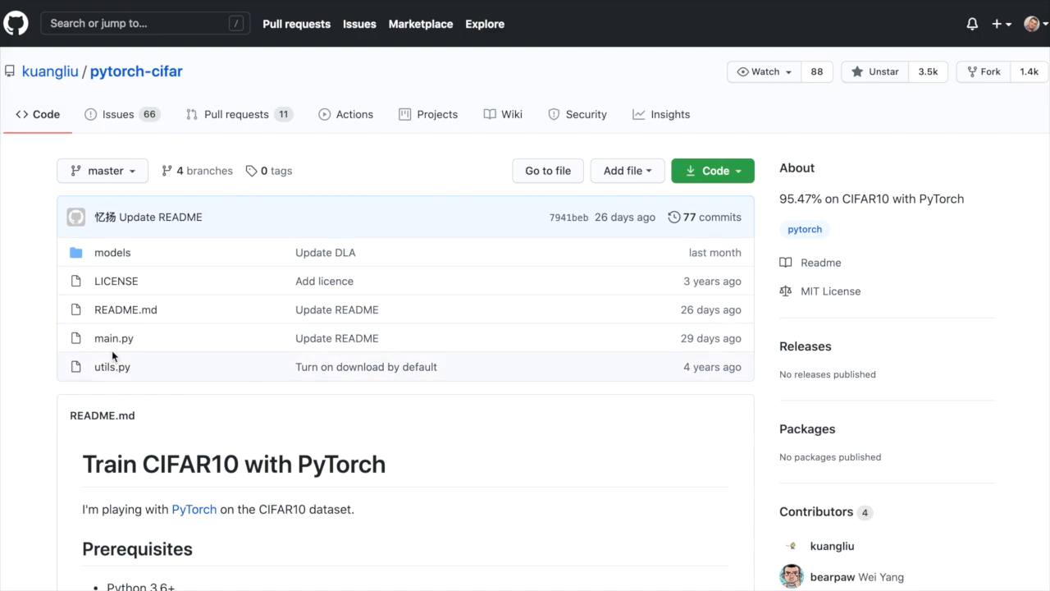